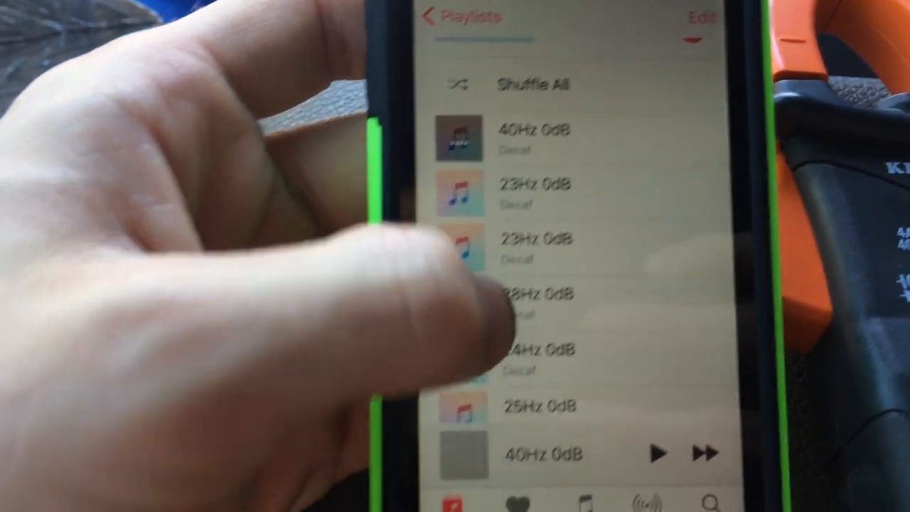
scroll("down", 3)
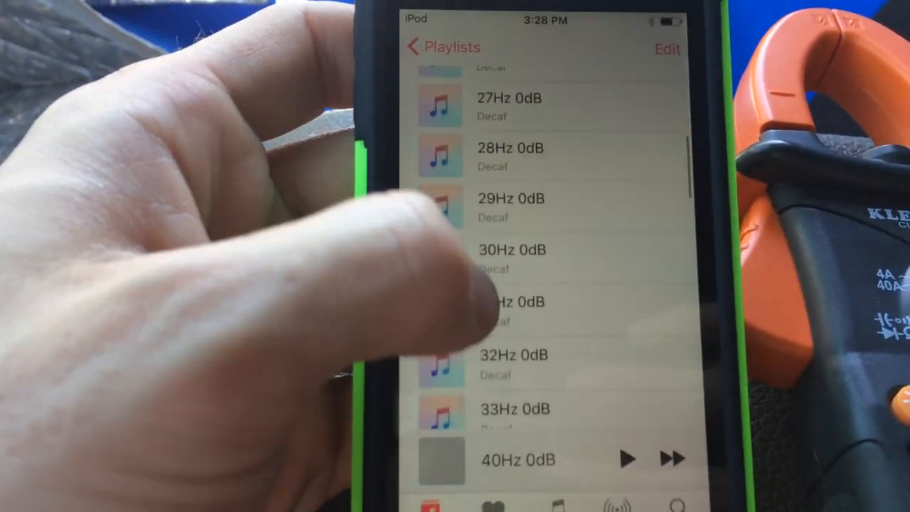